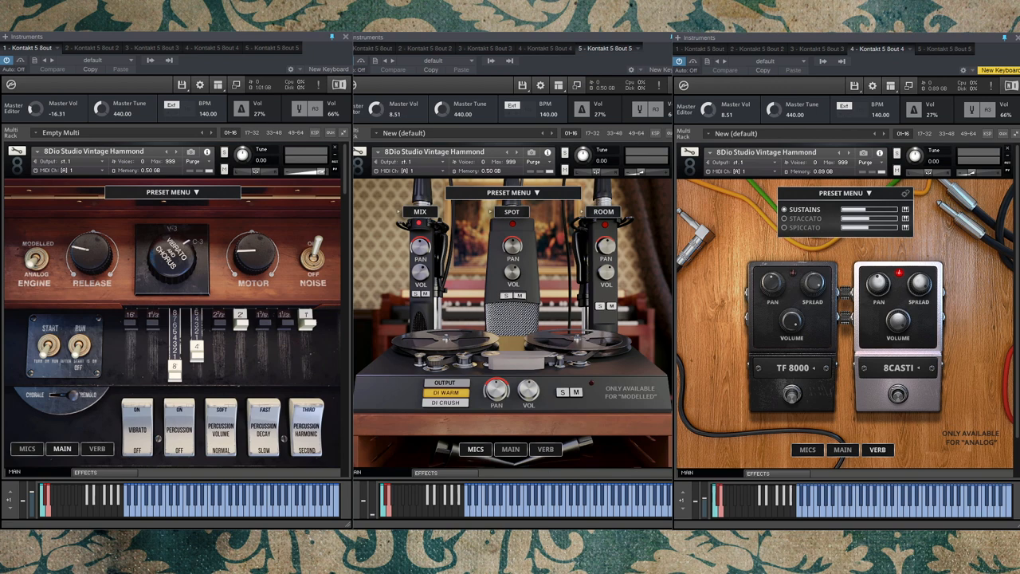
mouse_move(905, 388)
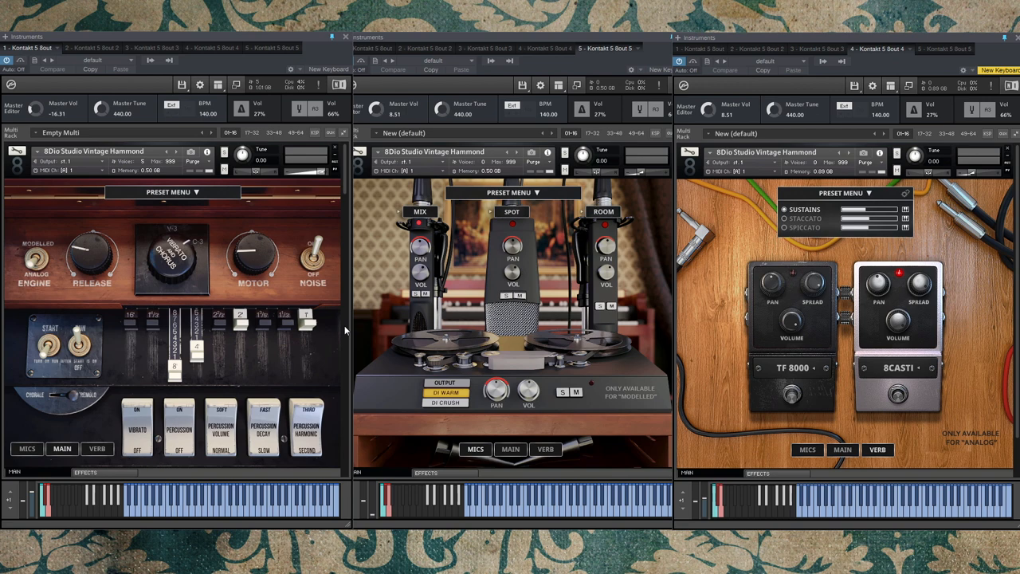
mouse_move(539, 389)
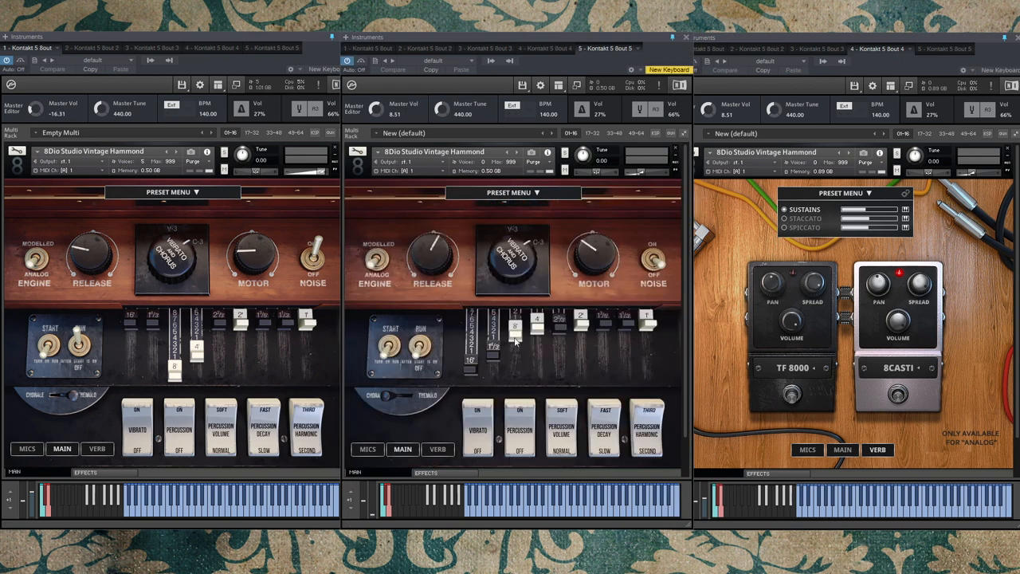
mouse_move(545, 334)
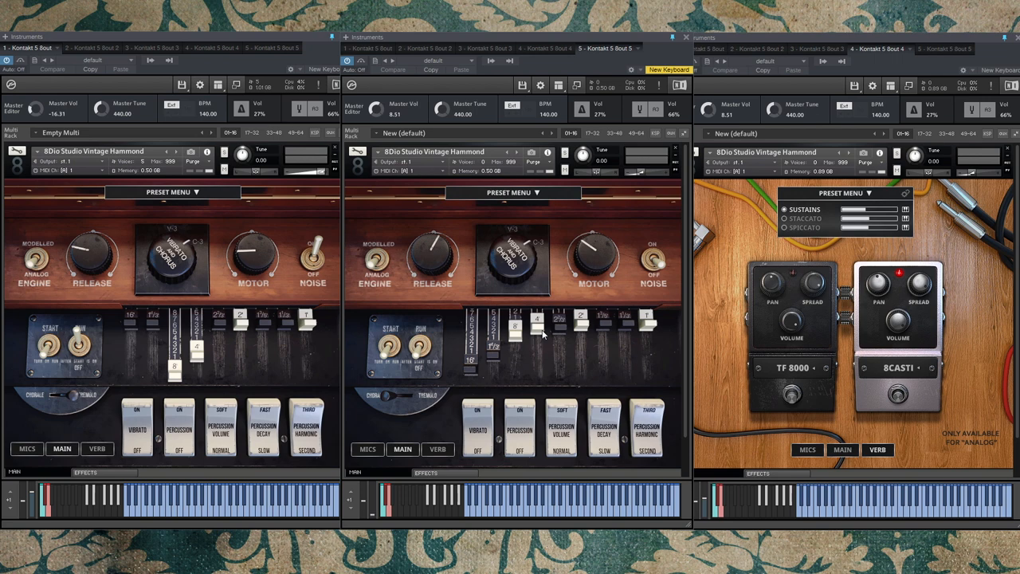
mouse_move(376, 448)
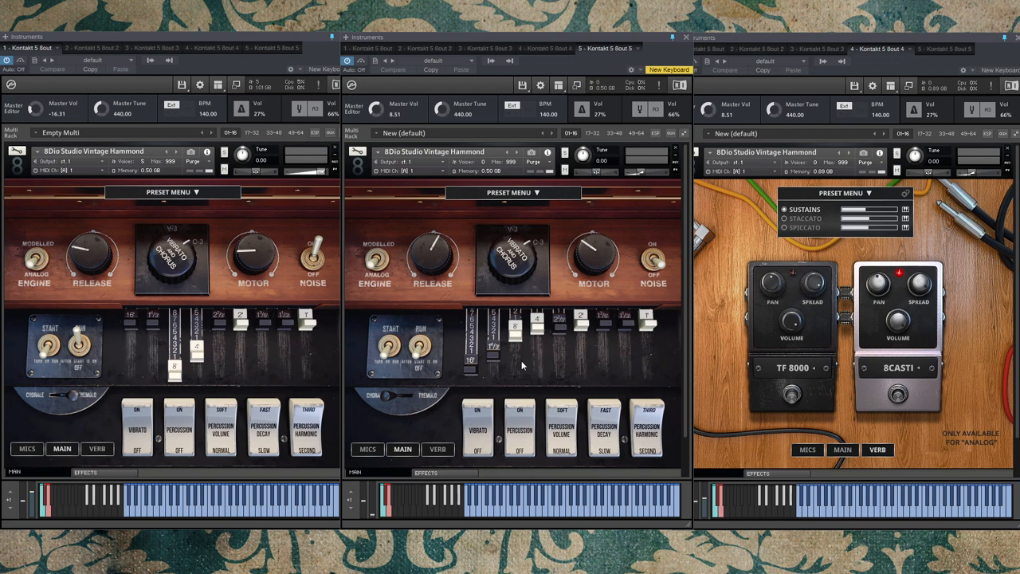
mouse_move(513, 351)
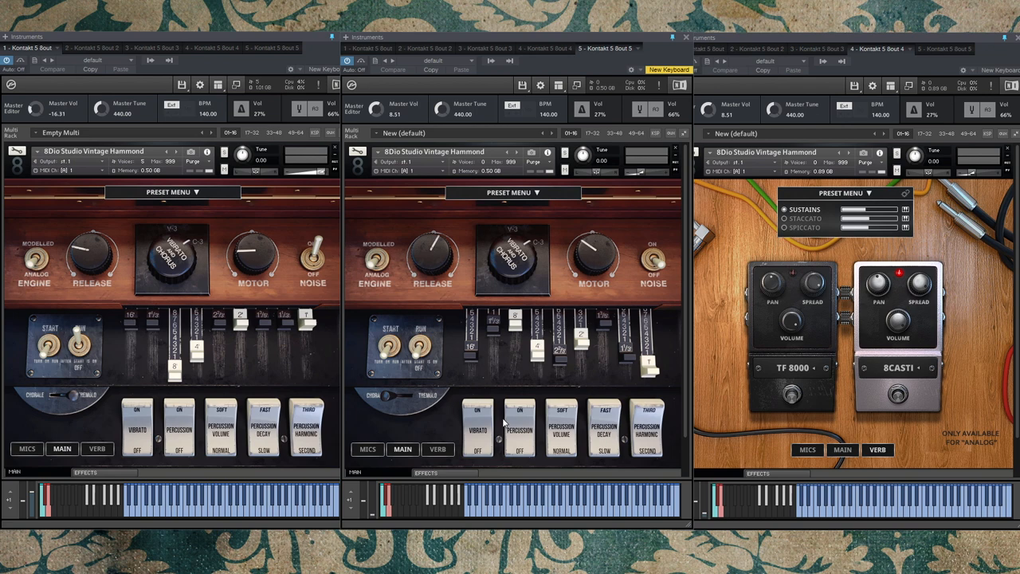
mouse_move(503, 423)
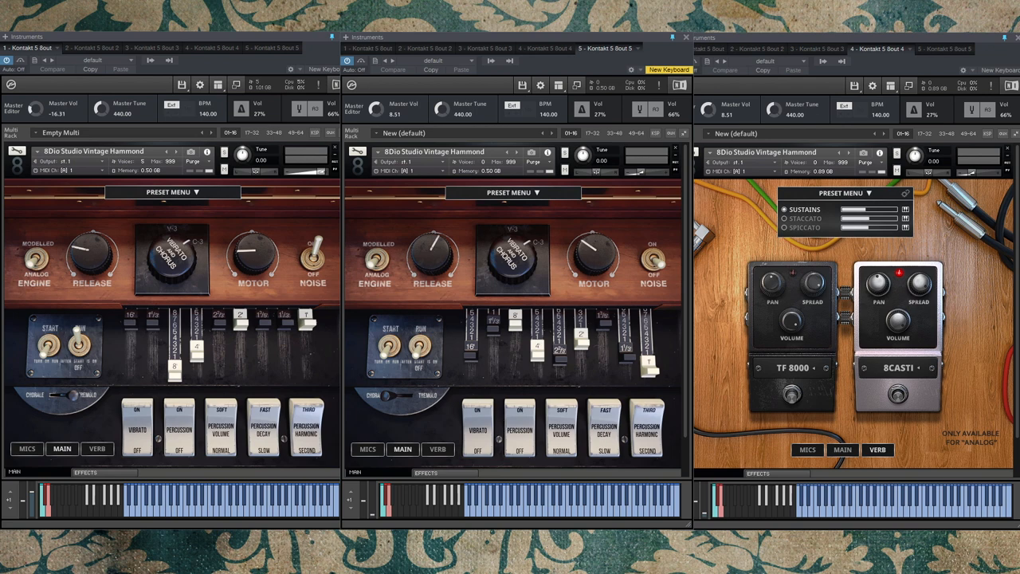
mouse_move(572, 422)
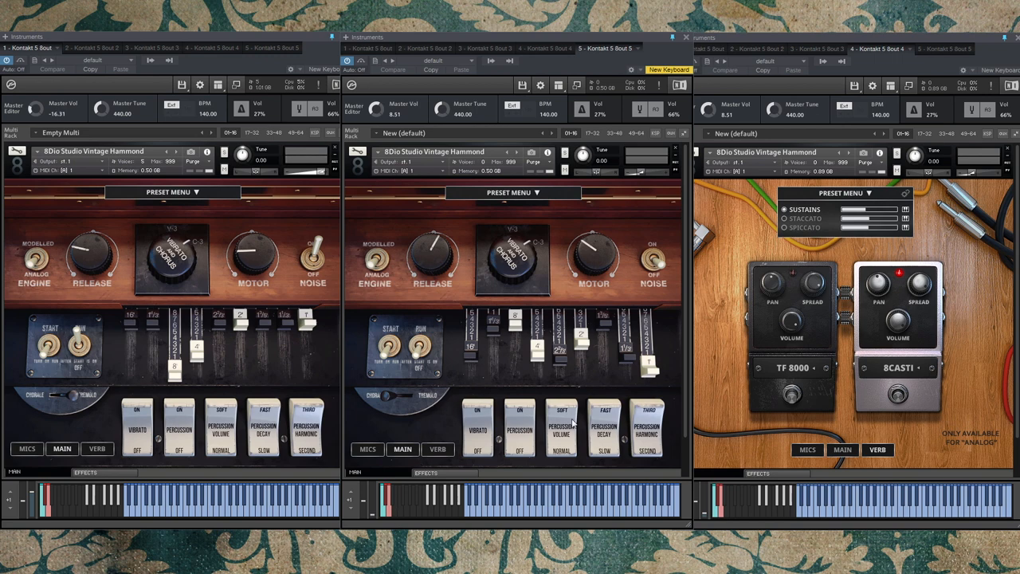
mouse_move(518, 417)
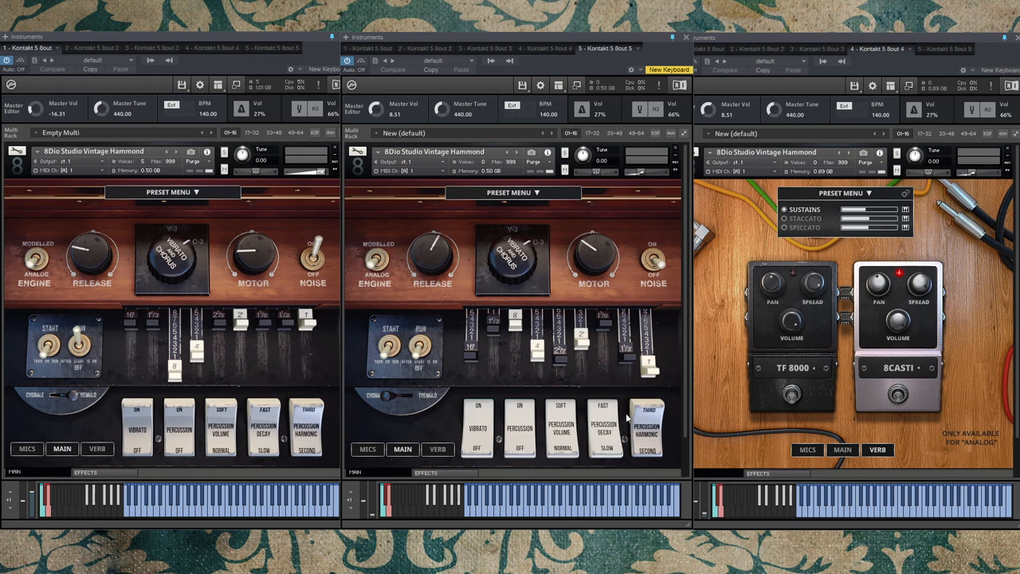
Switch the middle Vintage Hammond instance to its effects pedal page
click(647, 427)
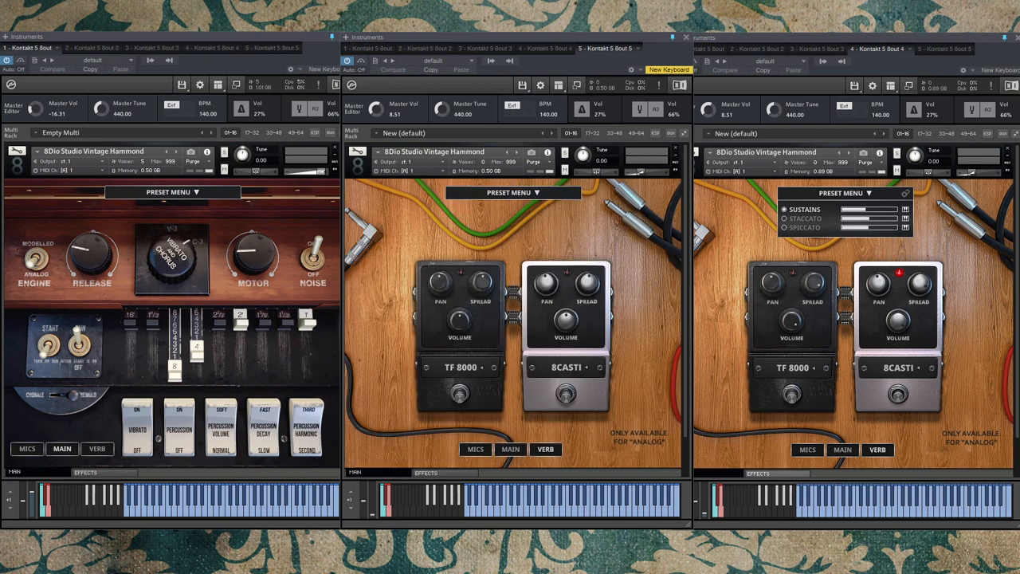
mouse_move(716, 427)
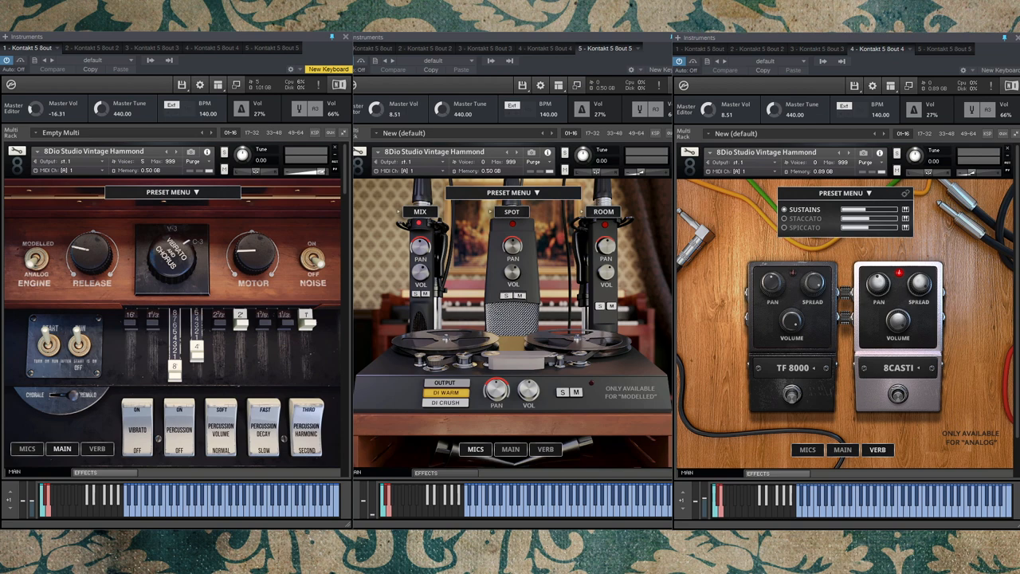
mouse_move(28, 484)
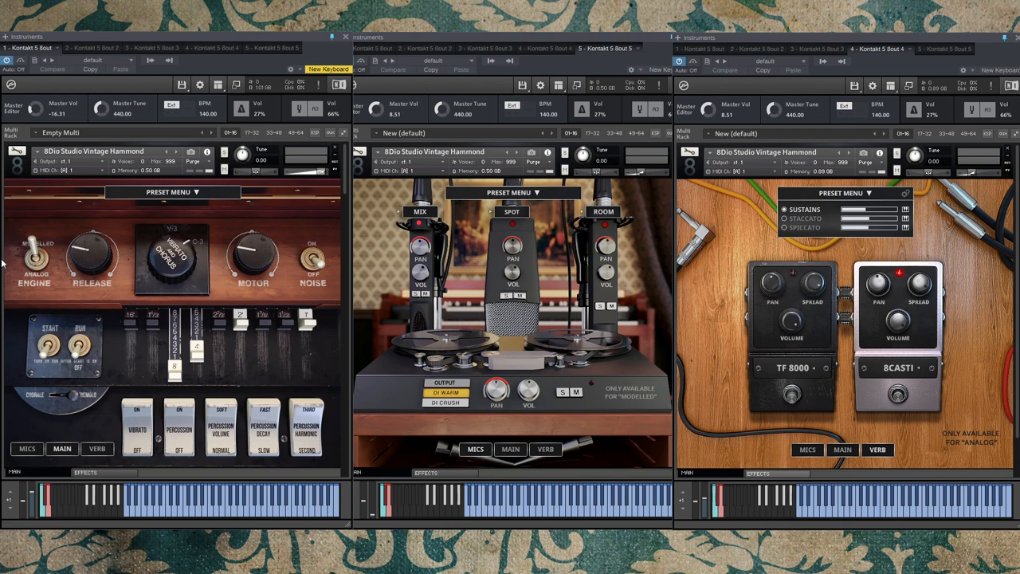
mouse_move(6, 267)
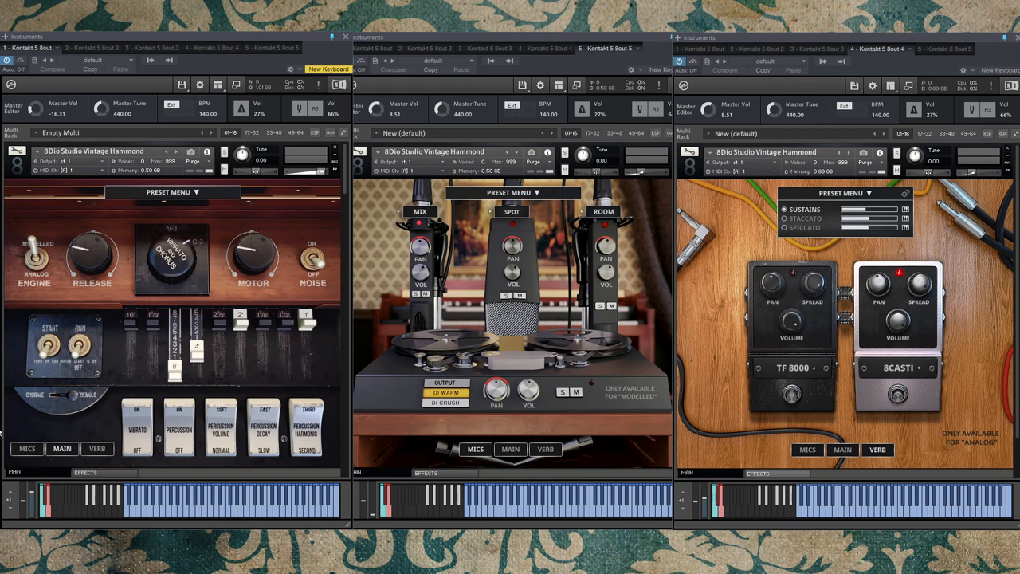
mouse_move(83, 271)
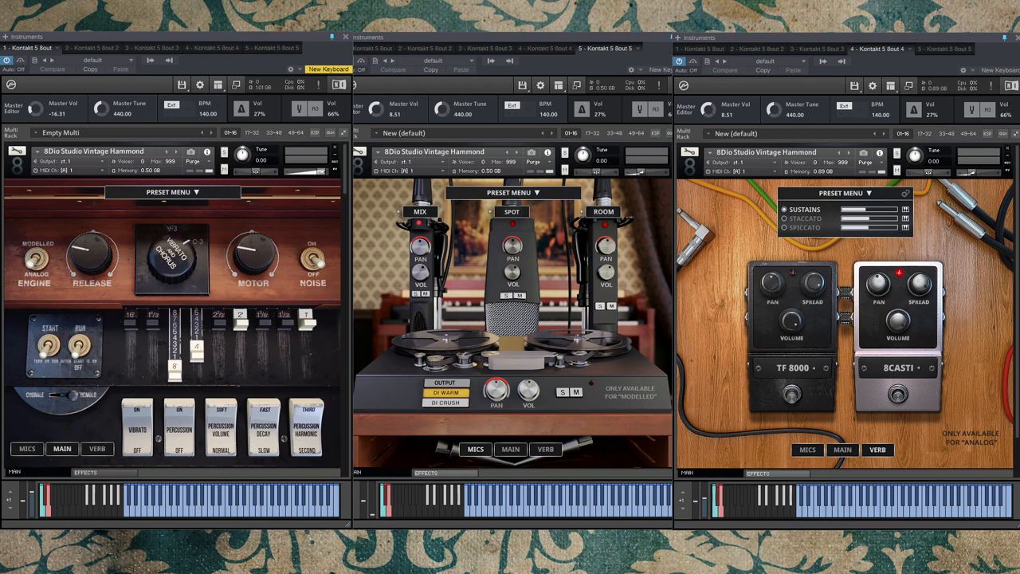
mouse_move(302, 392)
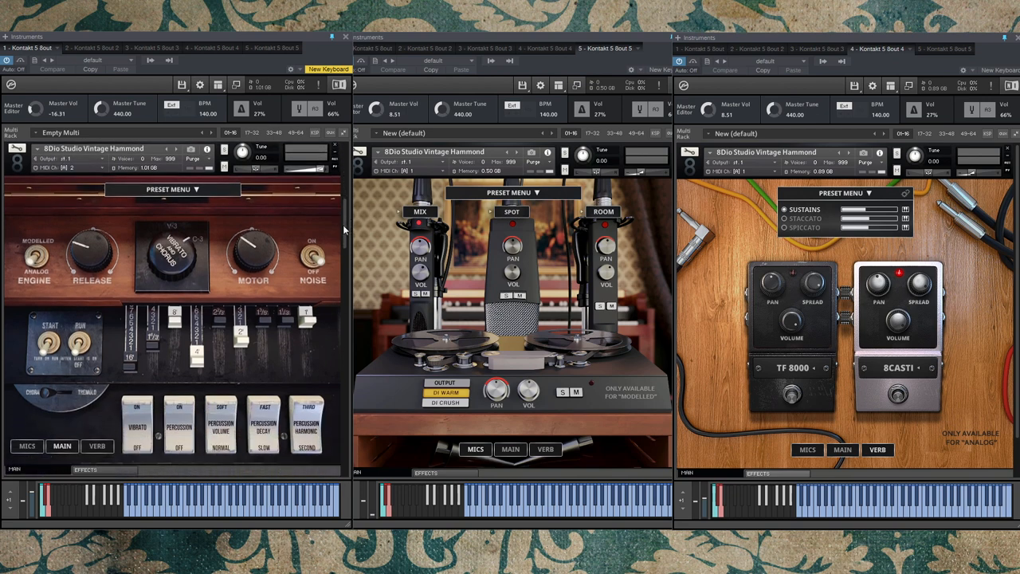
mouse_move(156, 513)
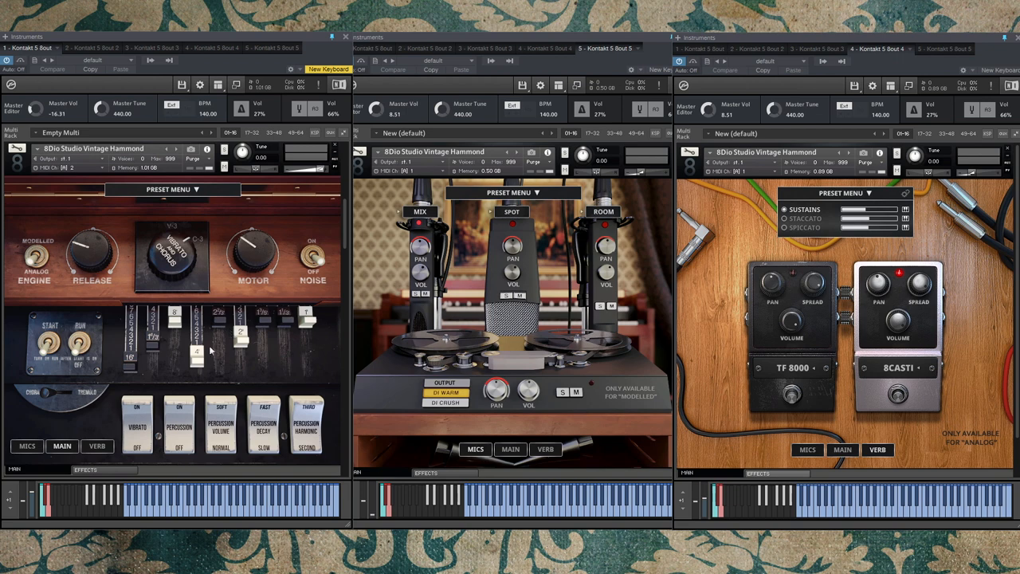
mouse_move(258, 358)
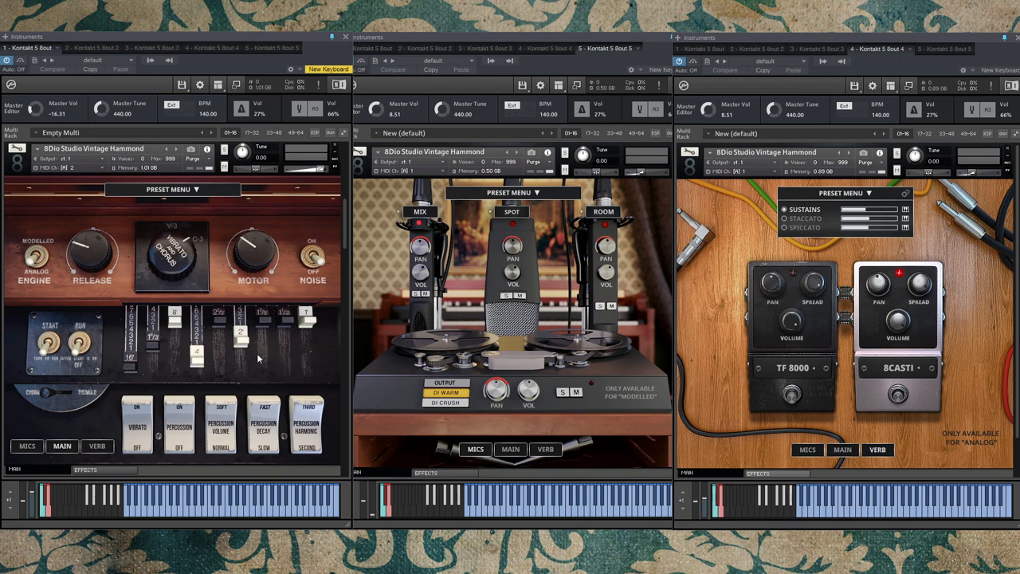
mouse_move(197, 290)
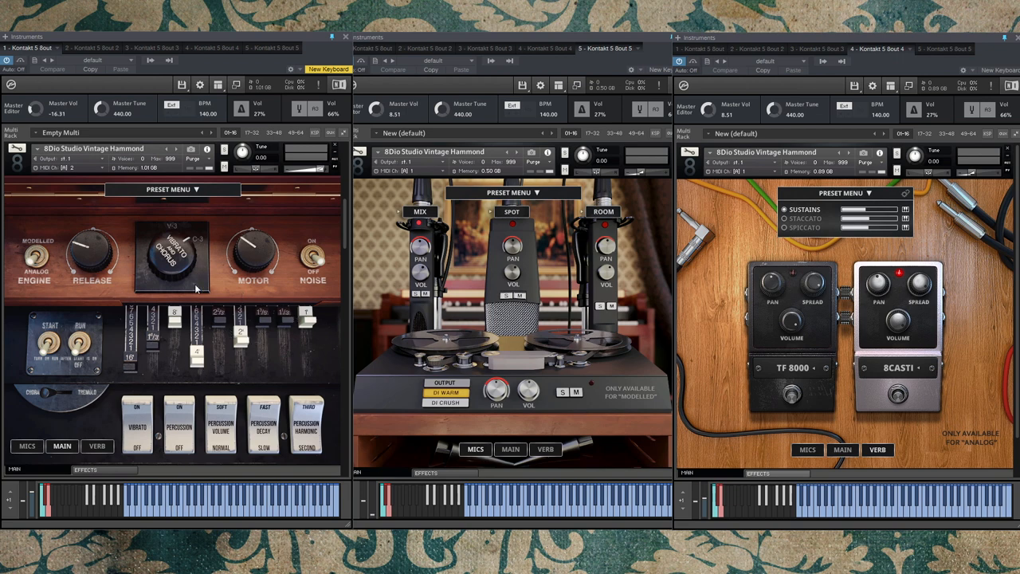
mouse_move(83, 558)
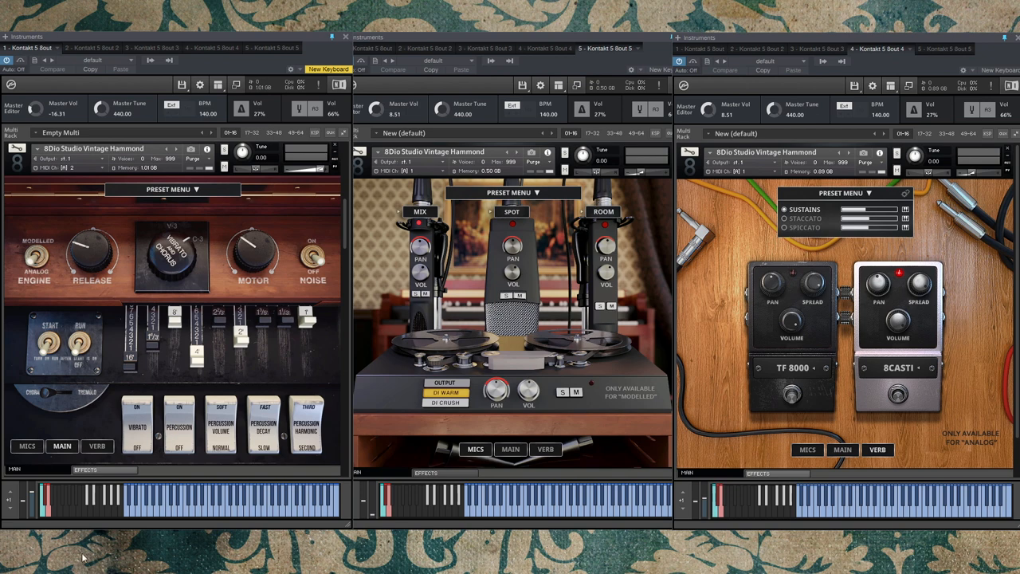
mouse_move(106, 516)
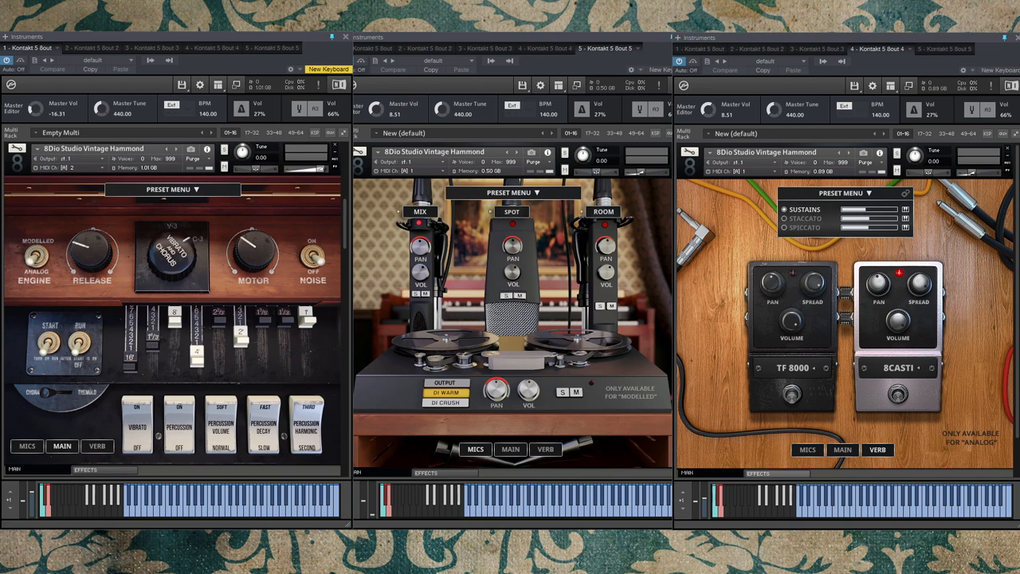
mouse_move(283, 456)
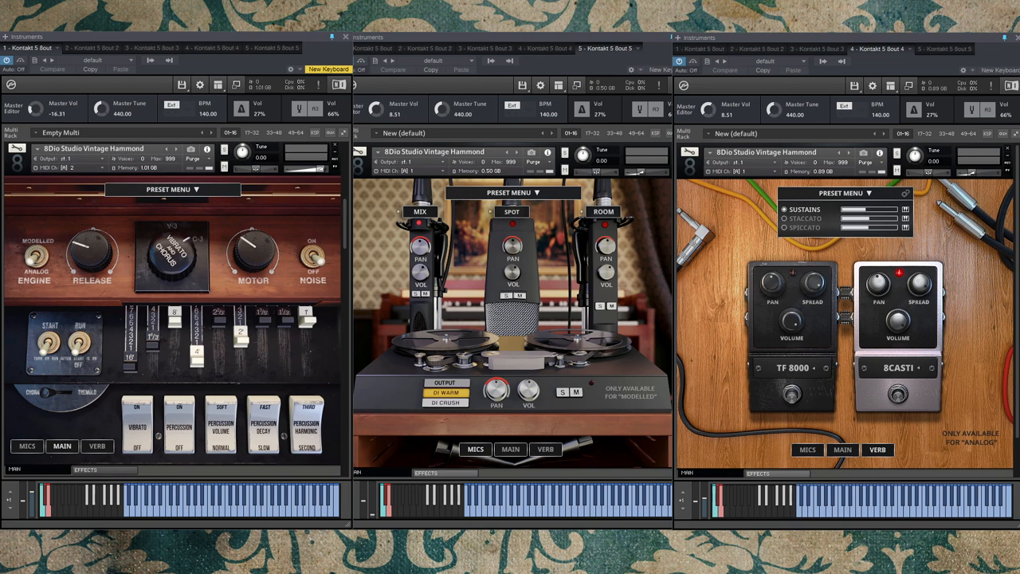
mouse_move(150, 540)
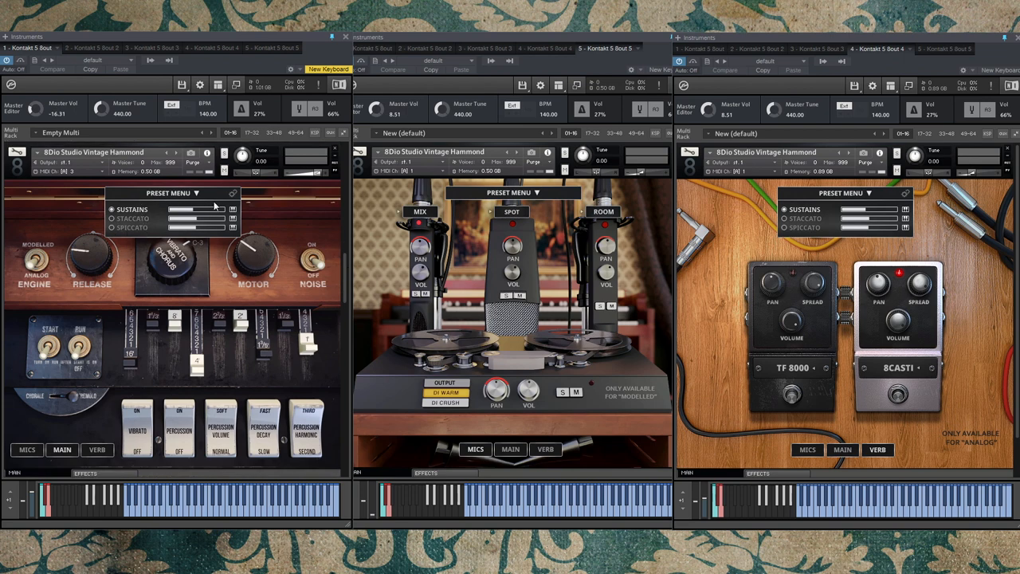
click(167, 193)
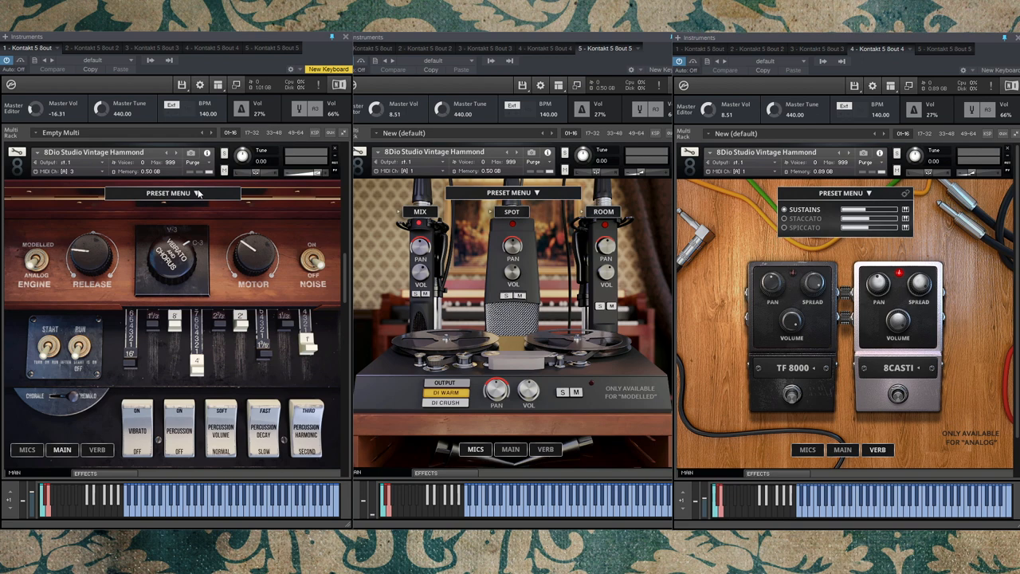
mouse_move(130, 384)
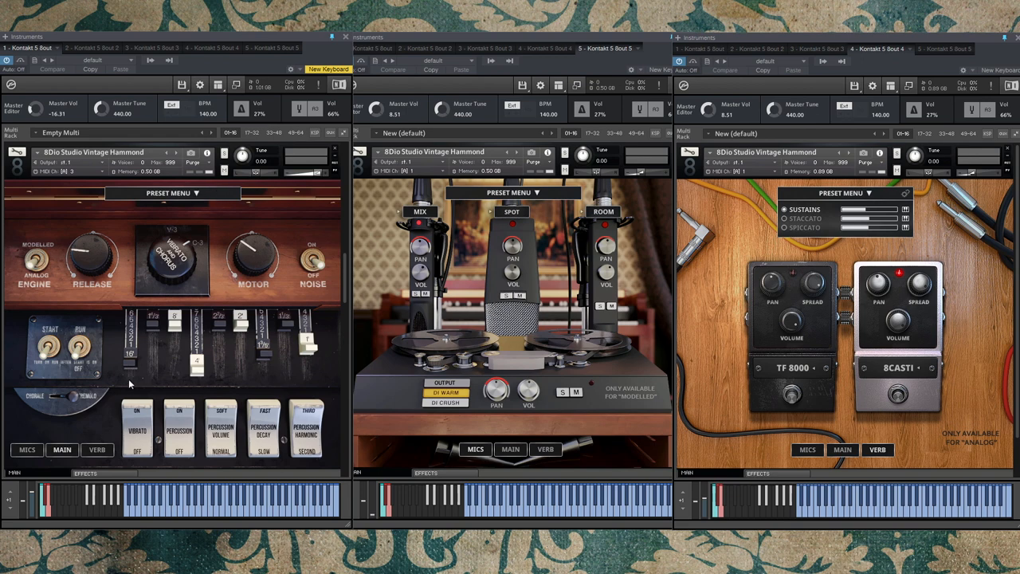
mouse_move(151, 387)
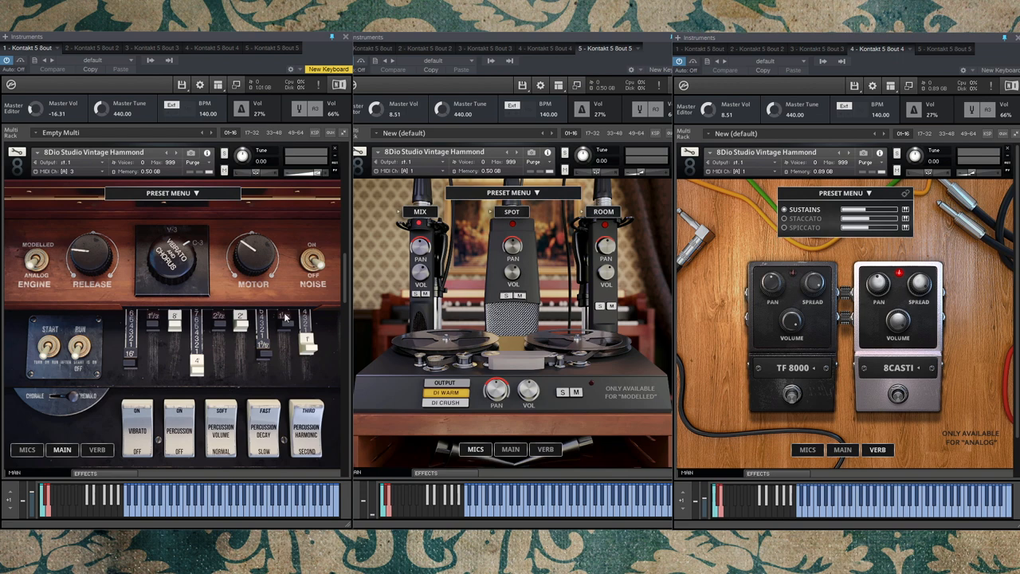
mouse_move(325, 341)
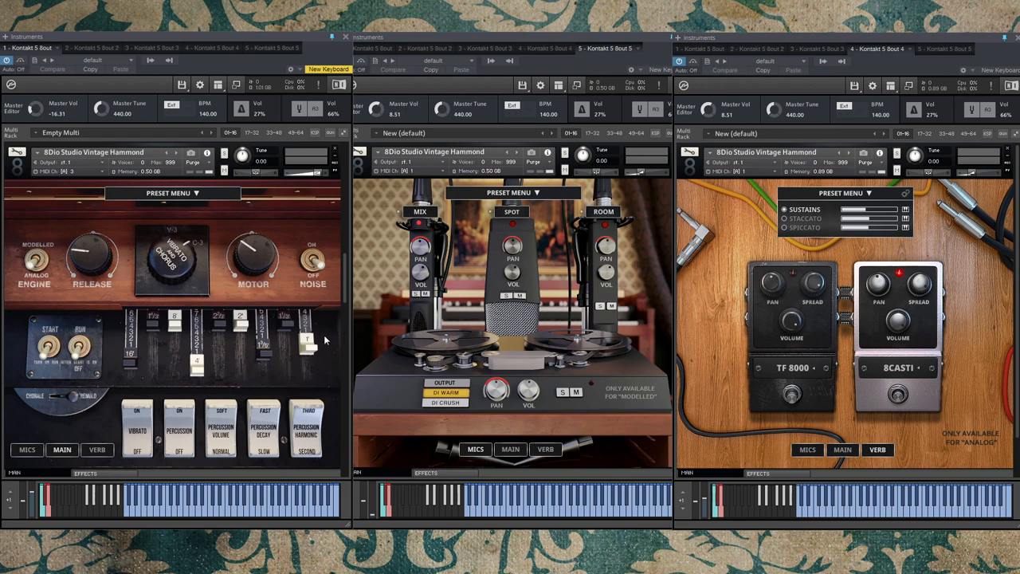
mouse_move(290, 321)
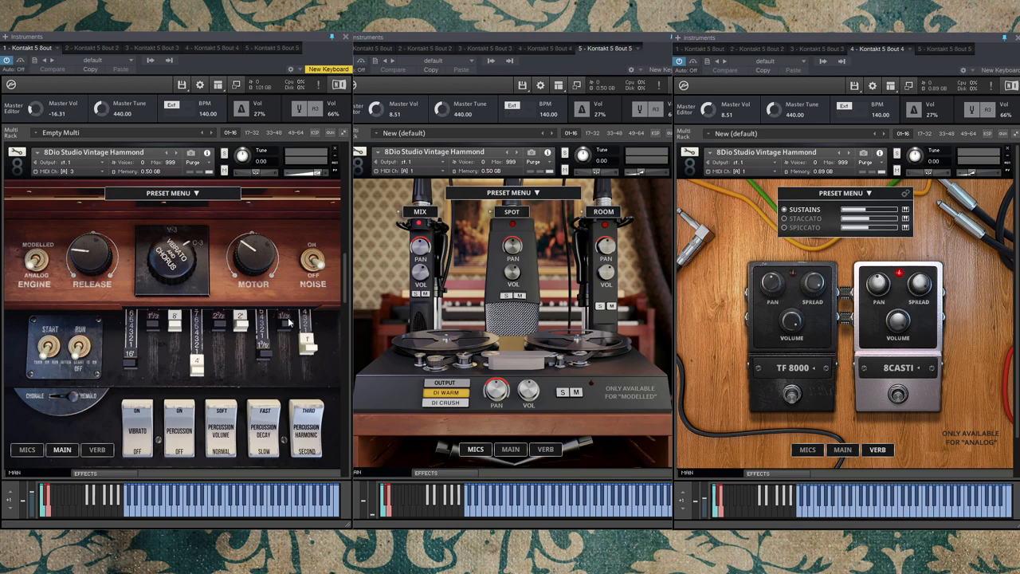
mouse_move(156, 376)
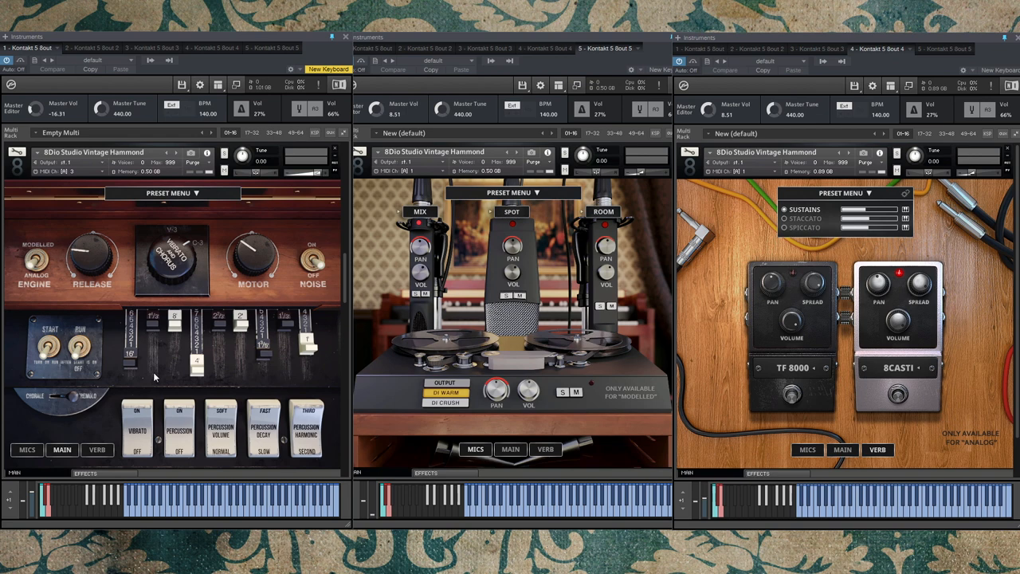
mouse_move(287, 368)
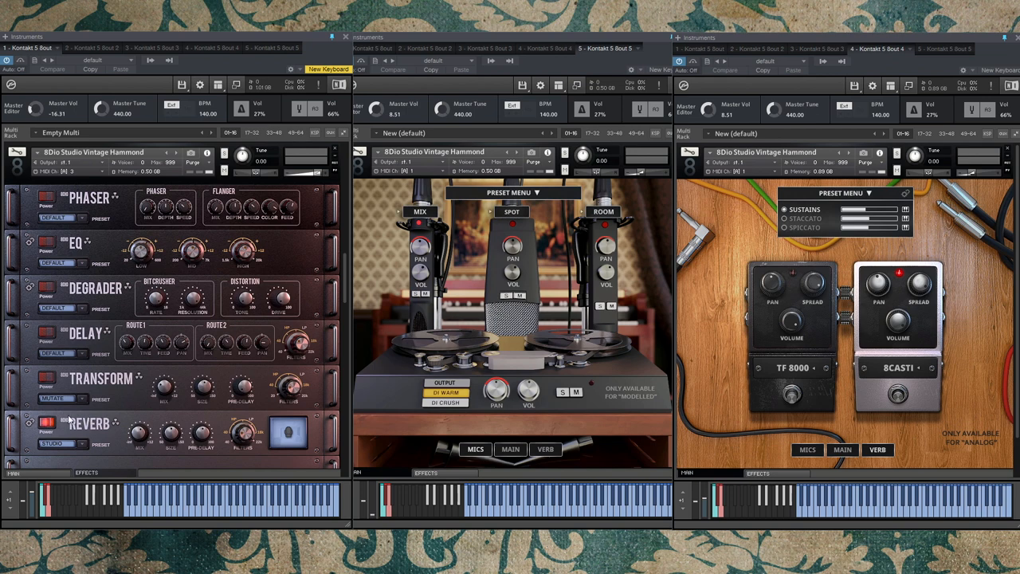
mouse_move(60, 481)
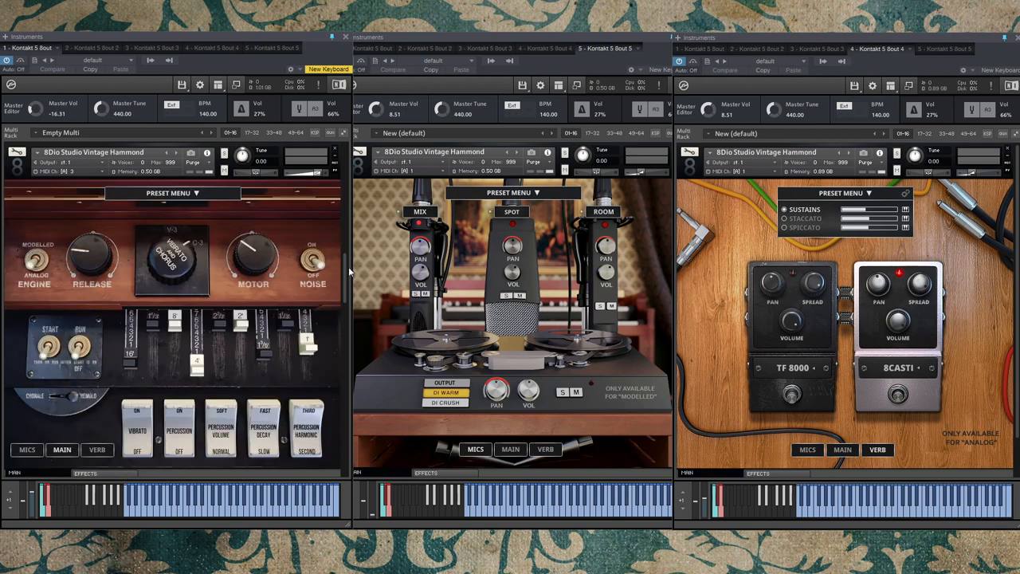
mouse_move(322, 330)
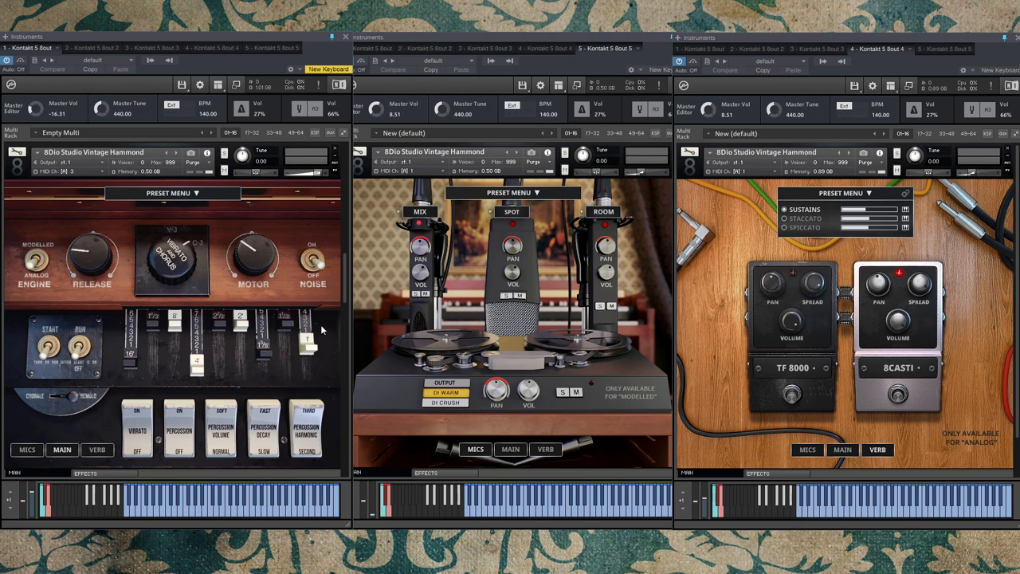
mouse_move(333, 330)
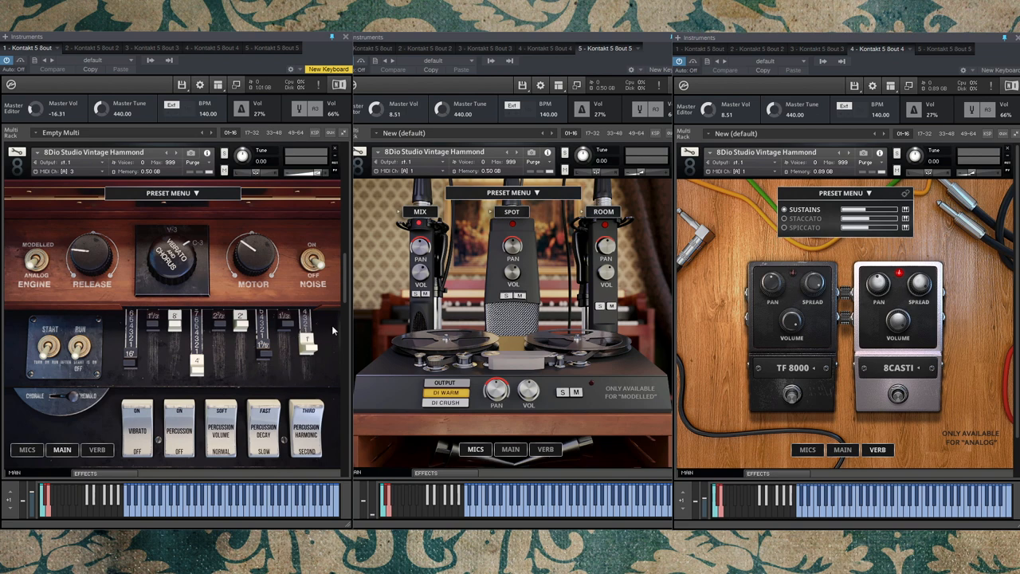
mouse_move(293, 344)
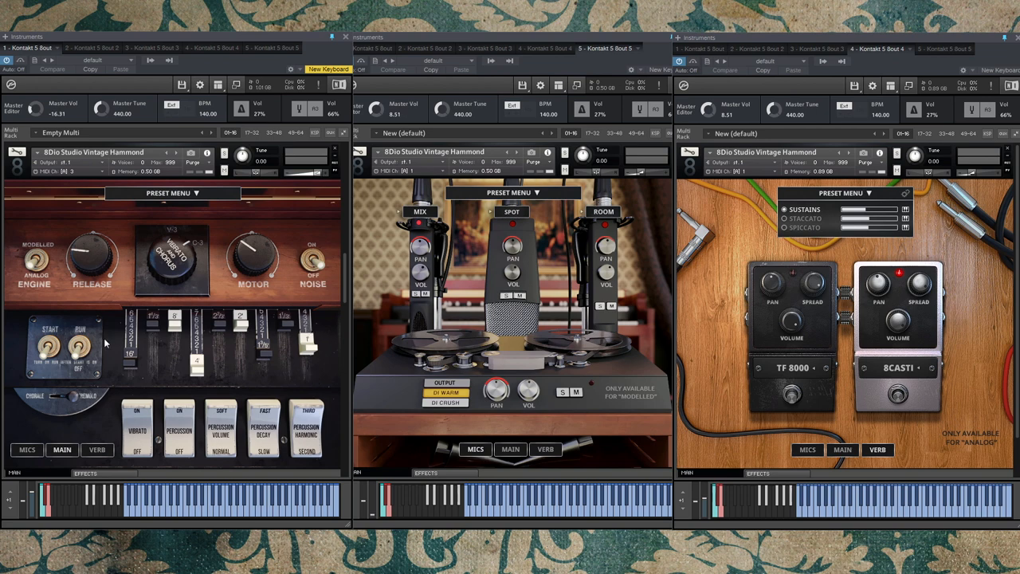
mouse_move(268, 379)
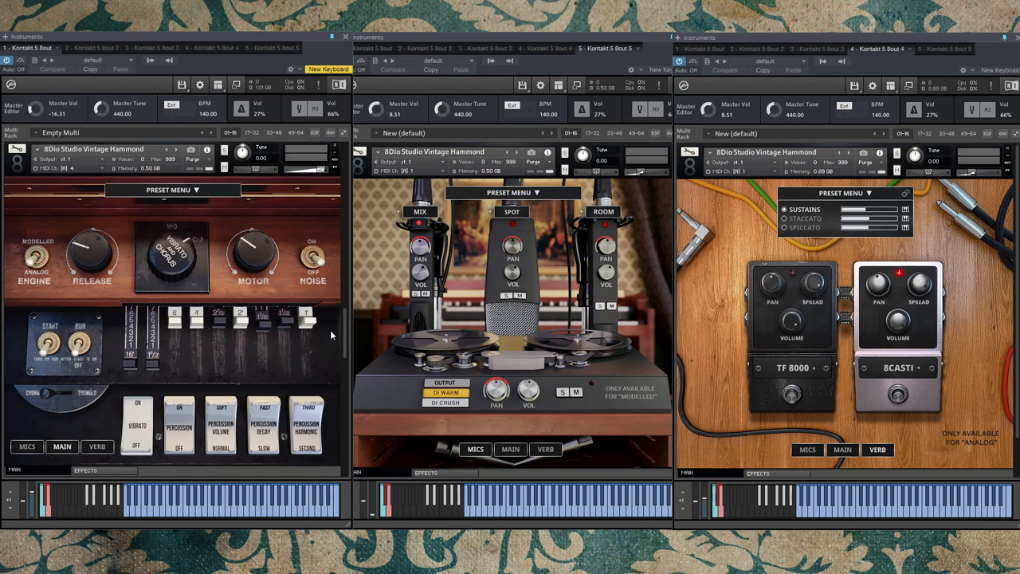
mouse_move(155, 290)
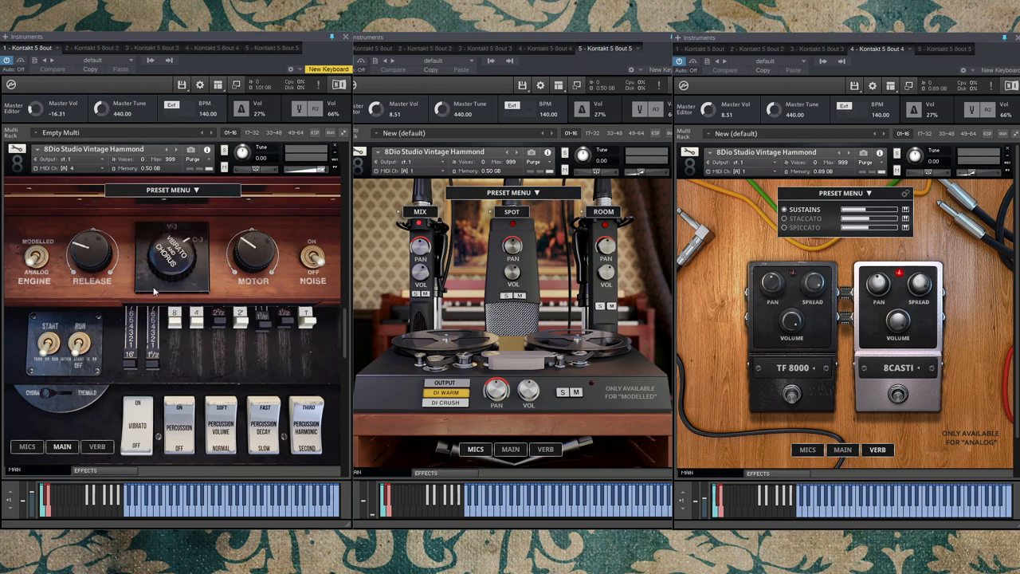
mouse_move(183, 392)
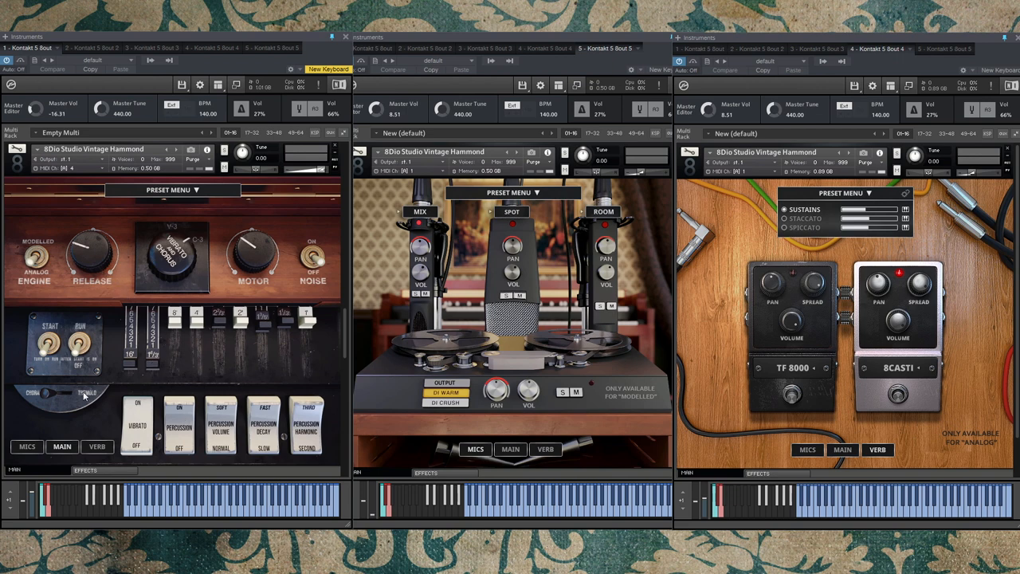
mouse_move(57, 406)
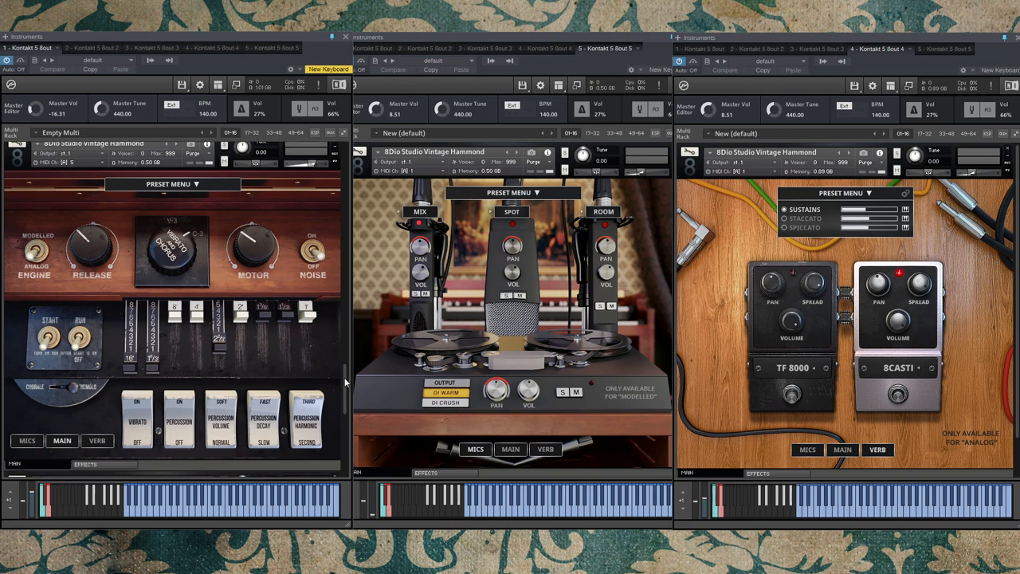
mouse_move(344, 389)
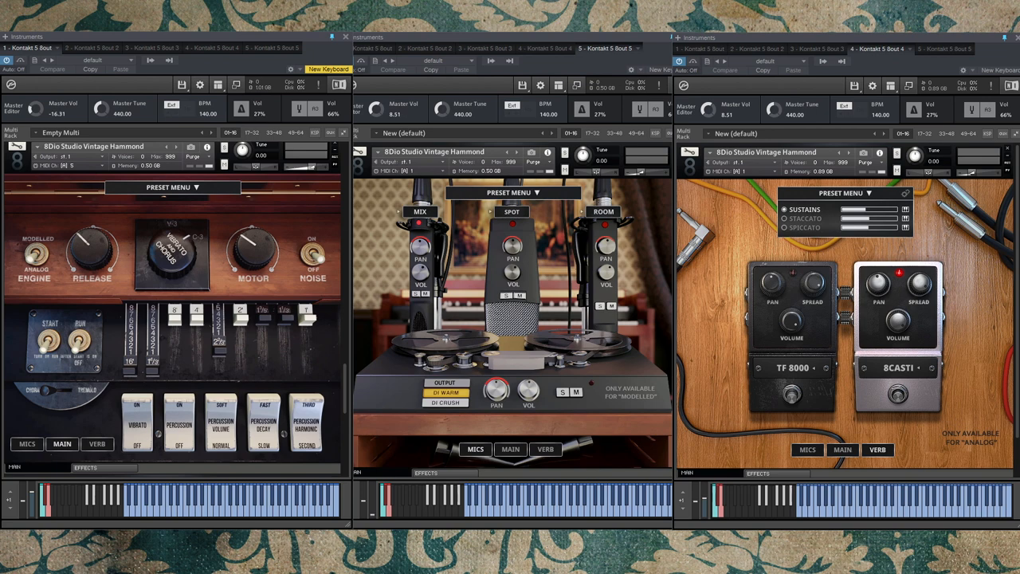
mouse_move(572, 237)
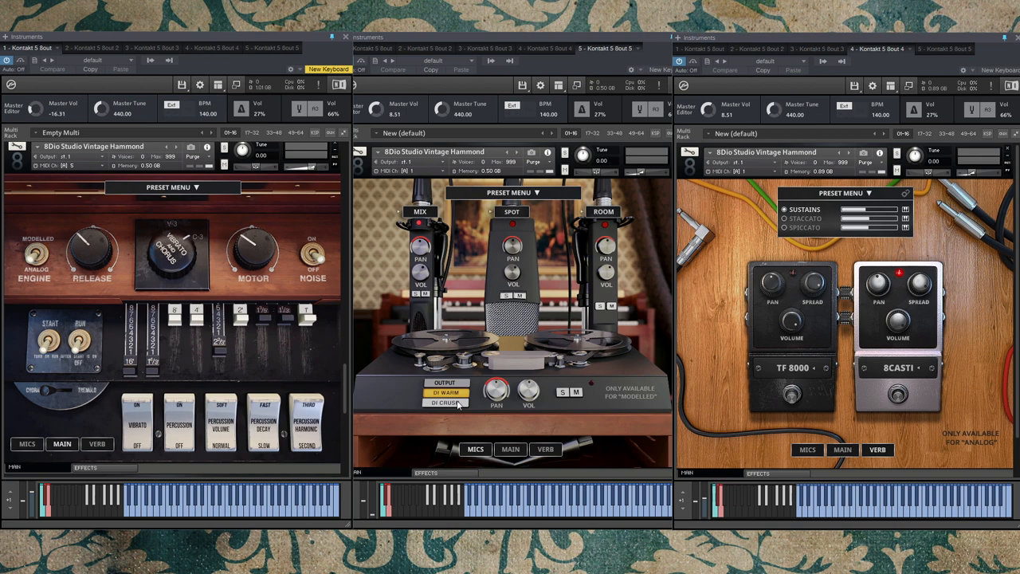
mouse_move(478, 229)
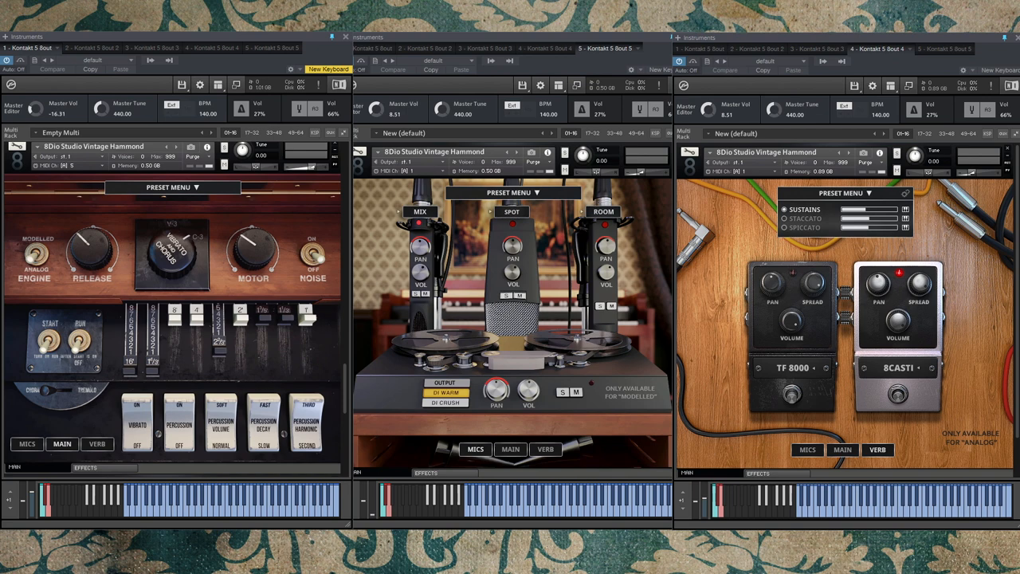
mouse_move(915, 384)
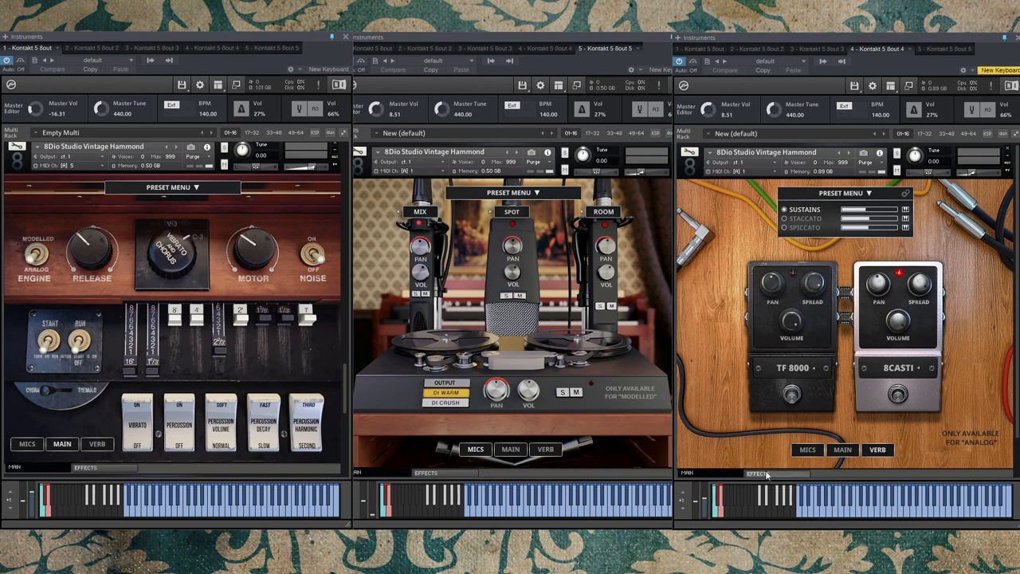
click(758, 472)
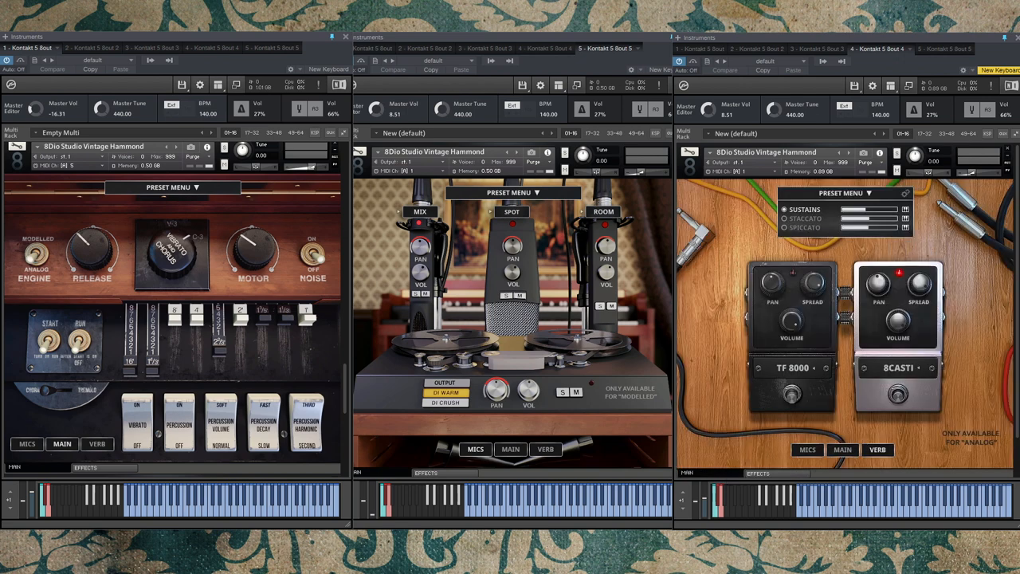
mouse_move(38, 284)
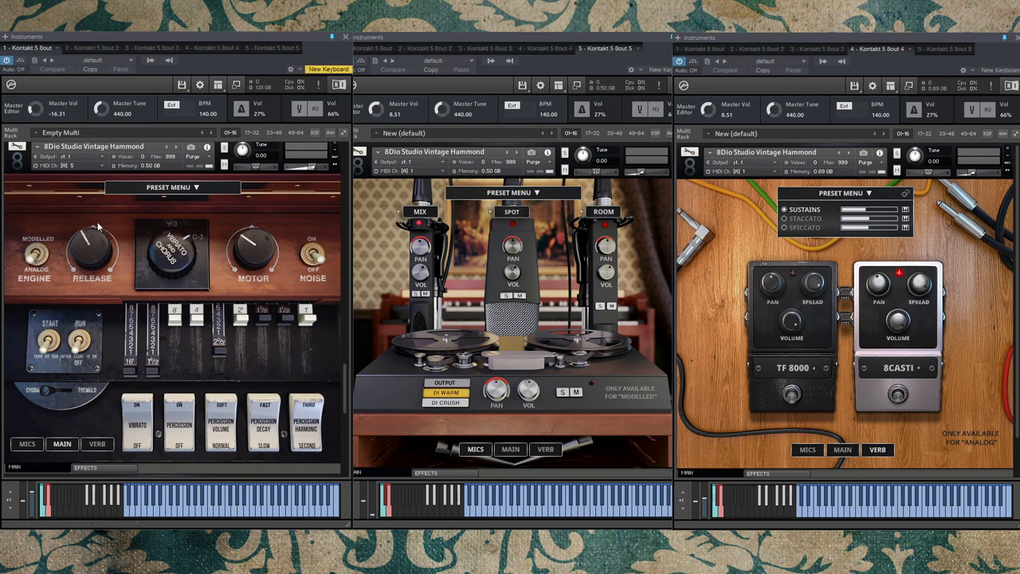
mouse_move(102, 229)
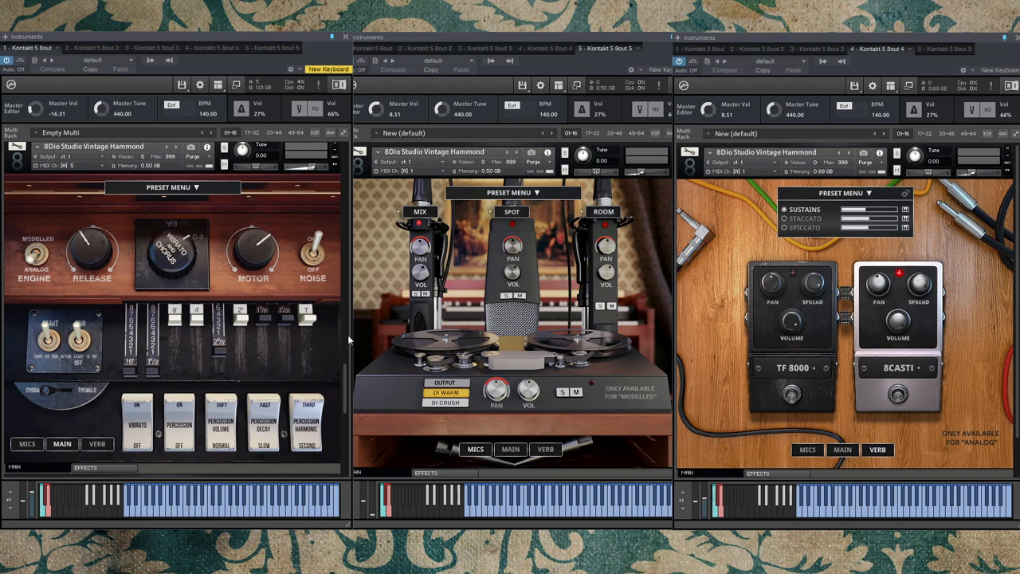
mouse_move(80, 357)
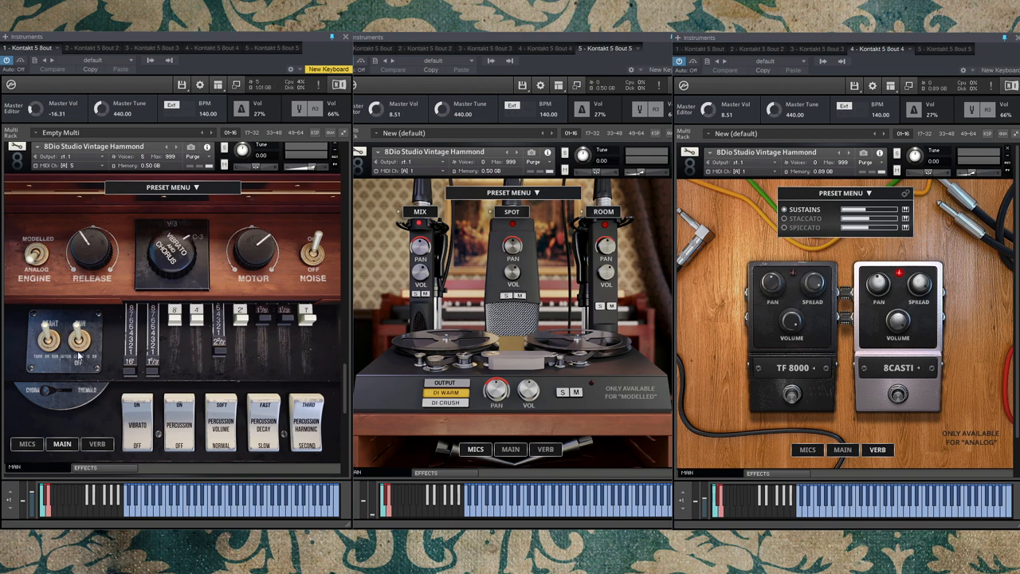
mouse_move(265, 347)
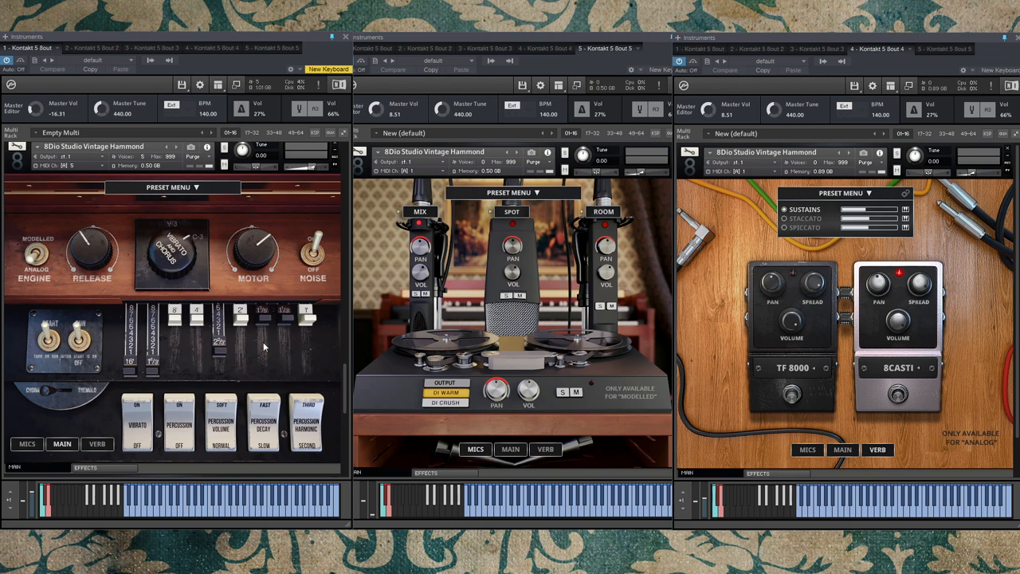
mouse_move(264, 347)
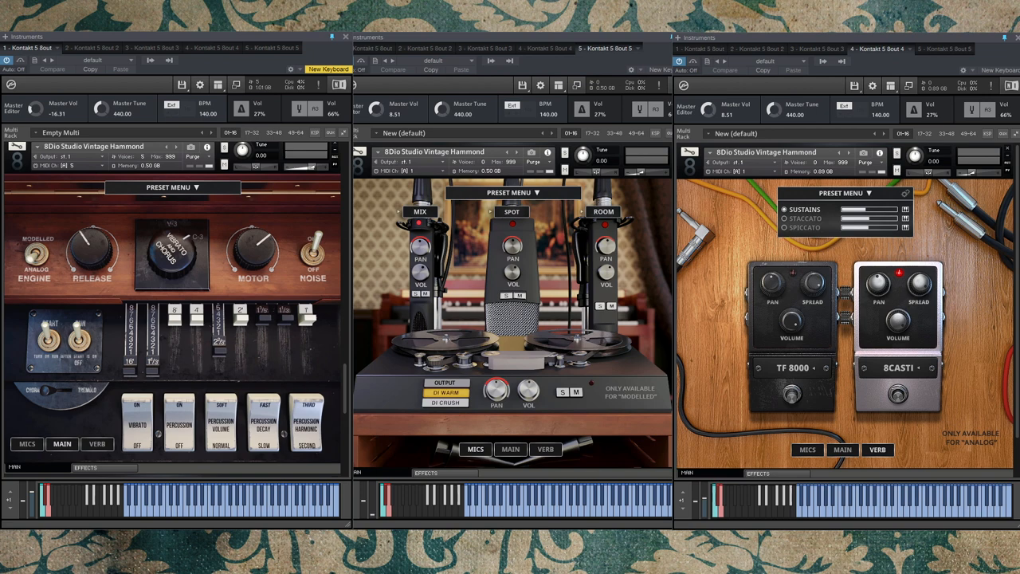